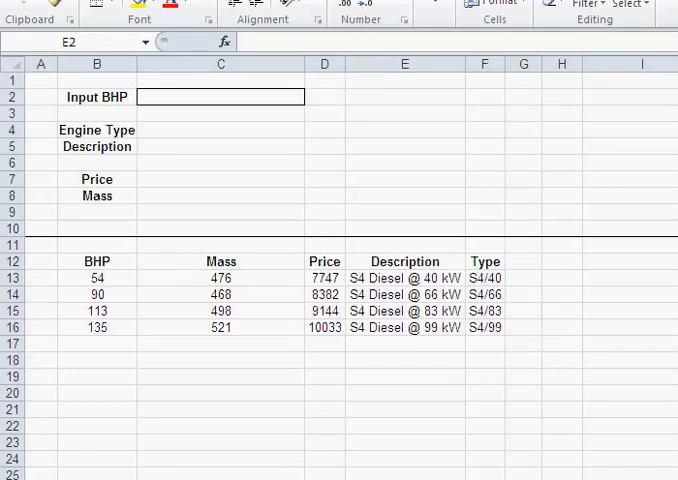
mouse_move(332, 310)
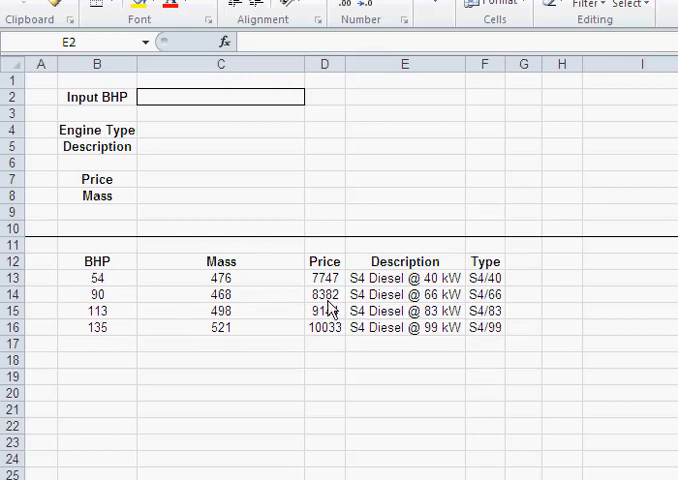
mouse_move(275, 305)
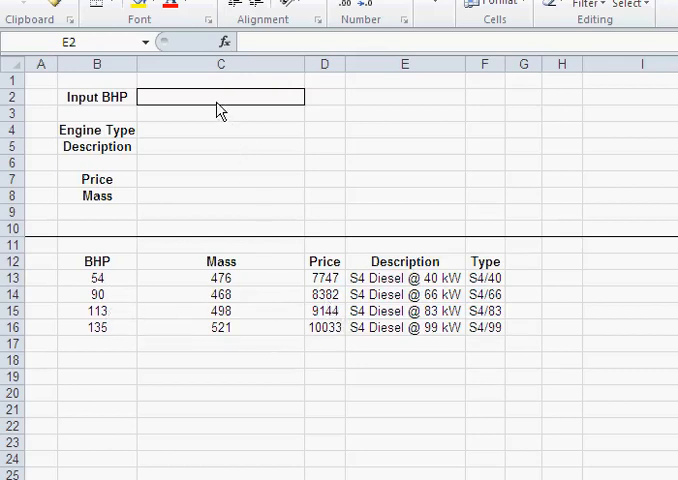
Enter 54 as the Input BHP in C2, matching the smallest engine row
left_click(220, 97)
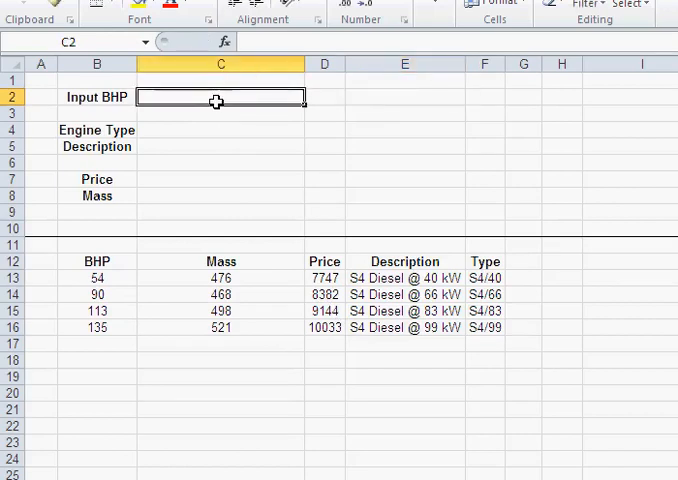
mouse_move(218, 108)
type("90")
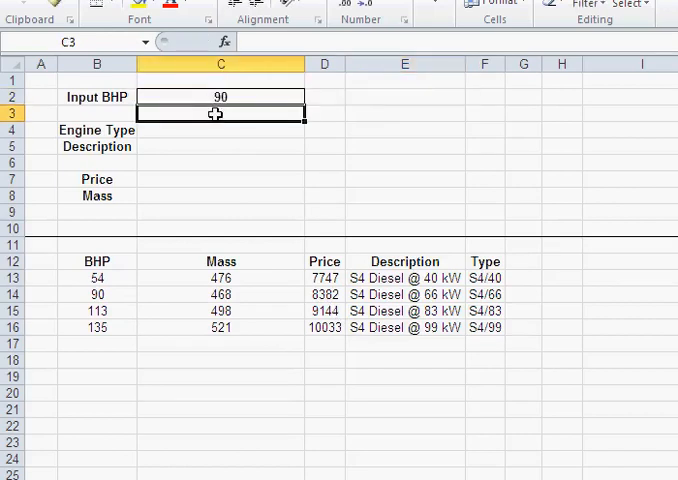
left_click(220, 130)
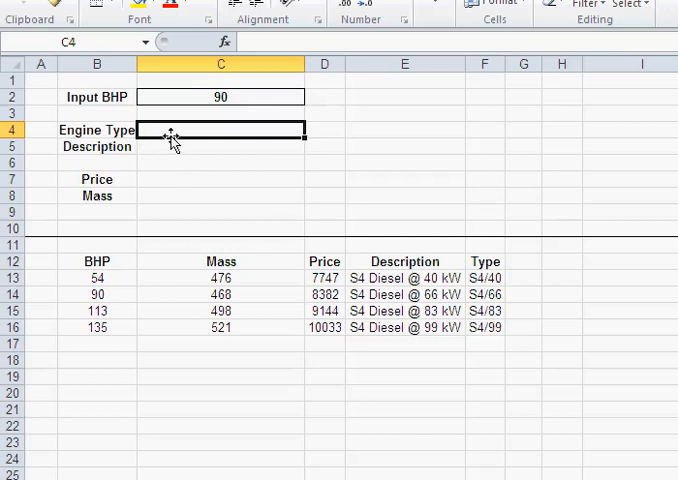
mouse_move(164, 183)
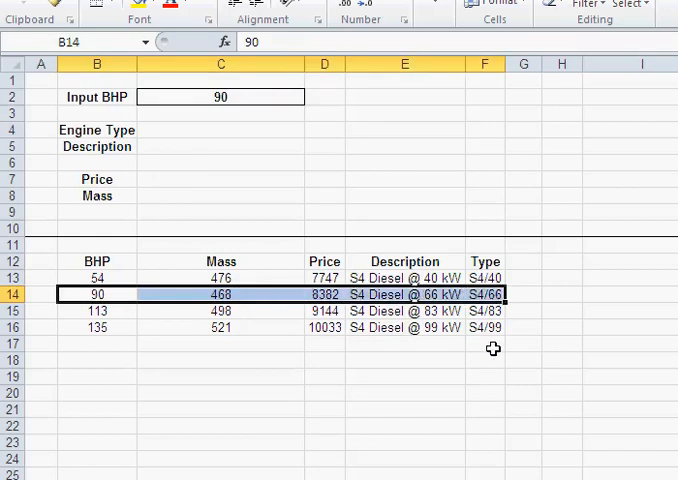
left_click(220, 96)
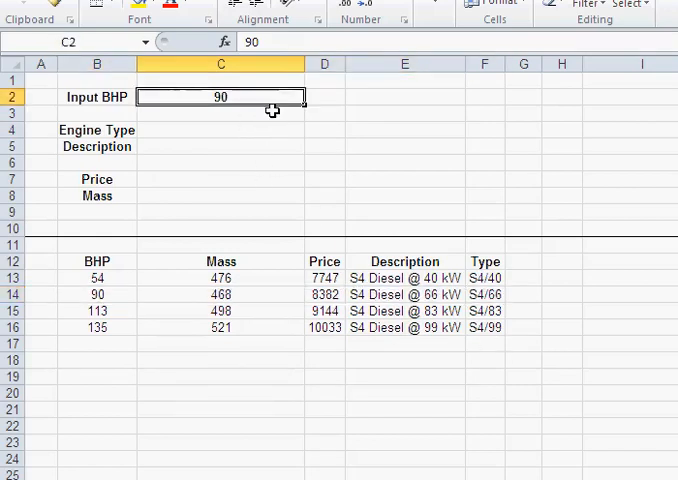
type("54")
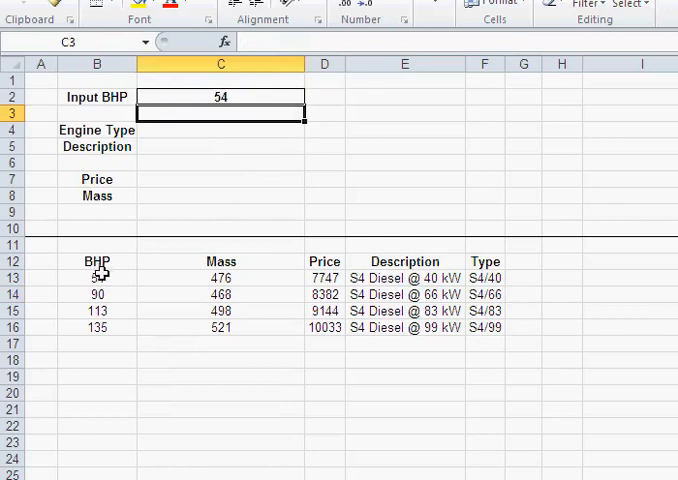
left_click(97, 277)
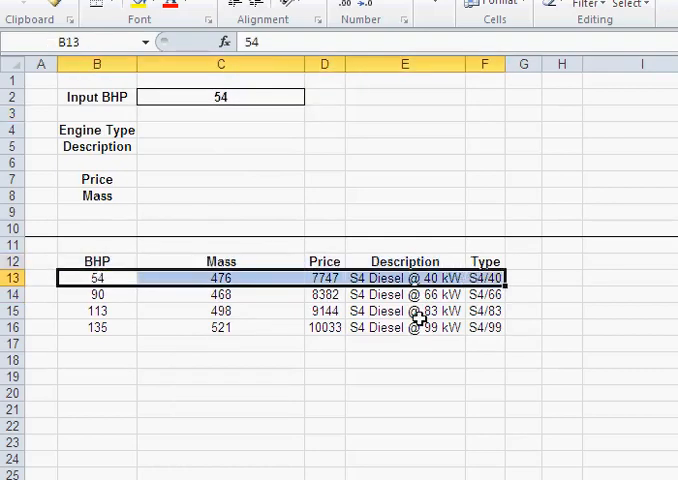
mouse_move(247, 177)
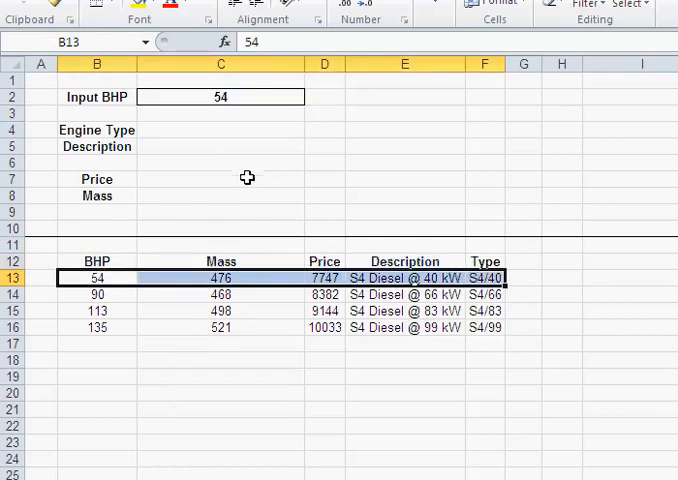
left_click(220, 130)
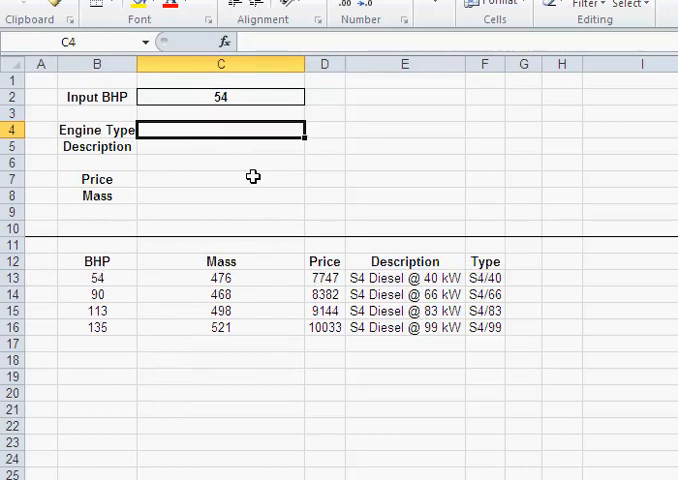
mouse_move(258, 115)
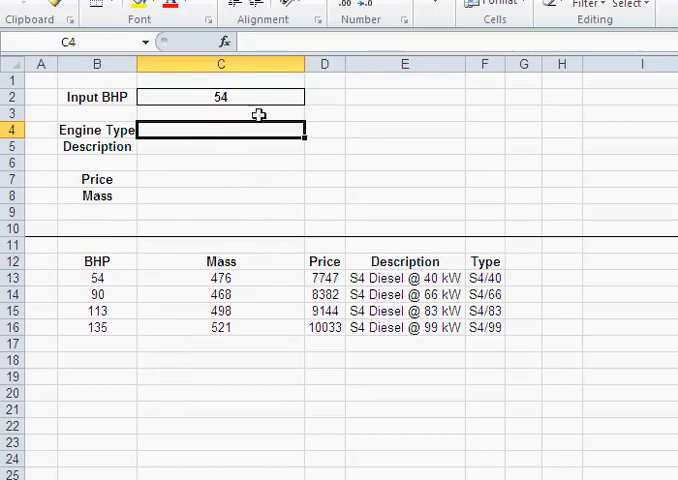
mouse_move(223, 42)
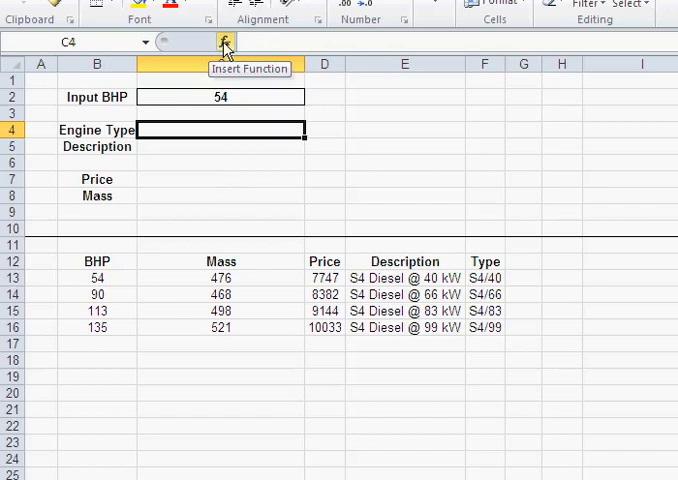
Pick VLOOKUP from the Lookup & Reference category in Insert Function for C4
left_click(224, 47)
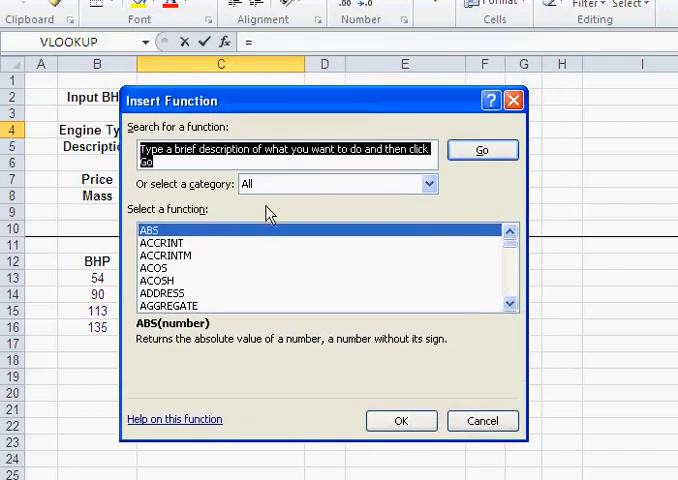
mouse_move(391, 210)
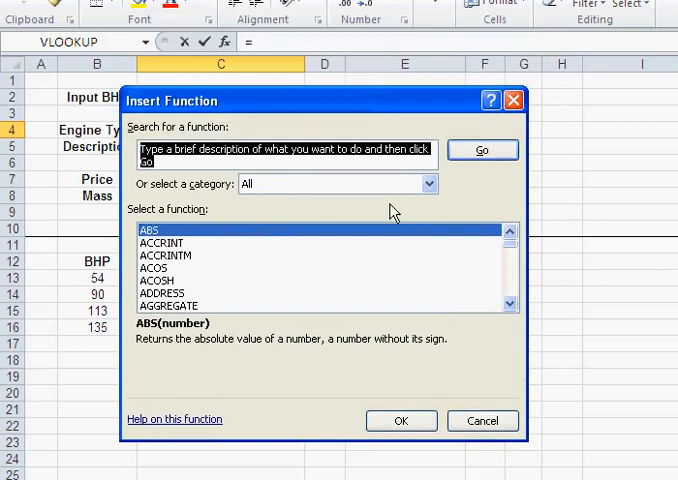
mouse_move(524, 248)
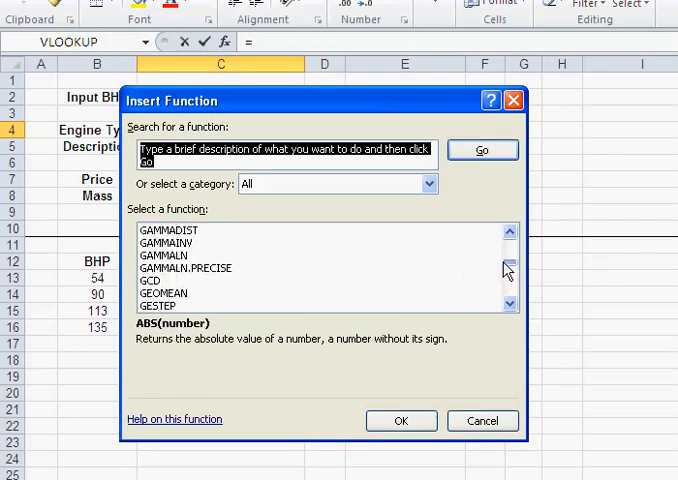
scroll("down", 3)
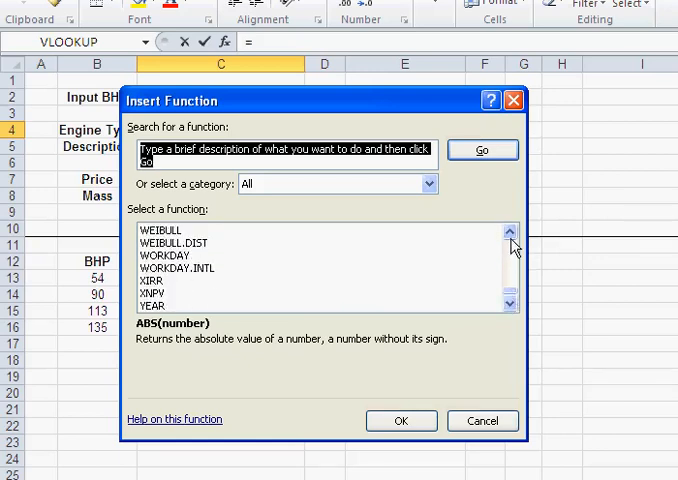
left_click(161, 242)
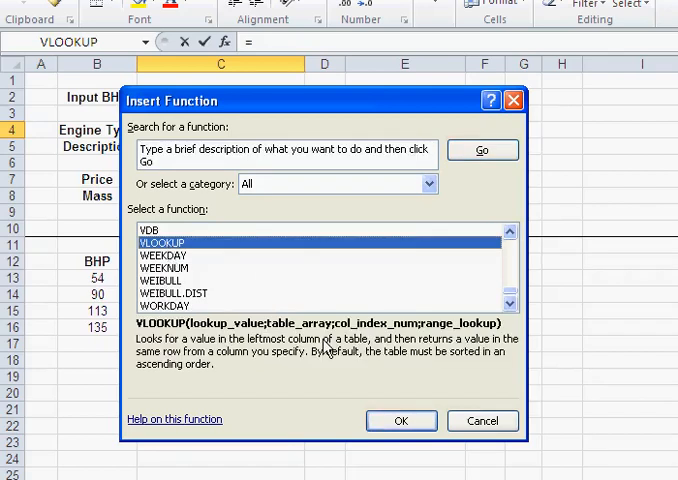
mouse_move(428, 184)
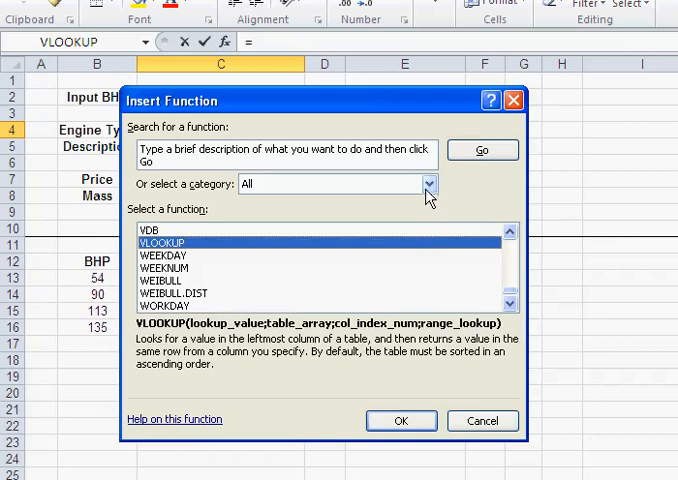
left_click(428, 184)
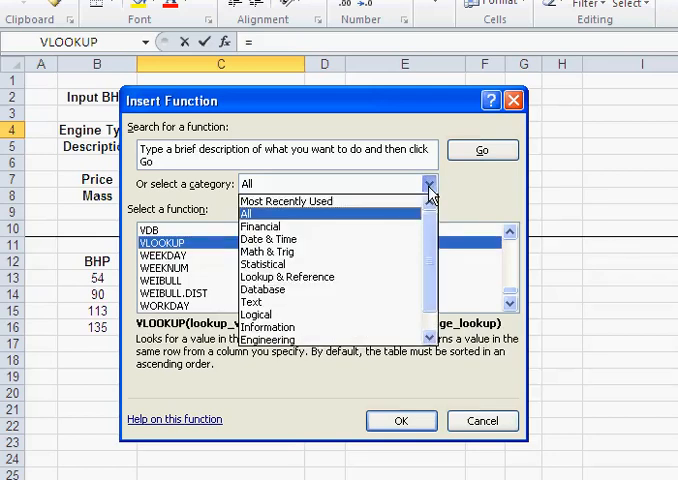
mouse_move(428, 235)
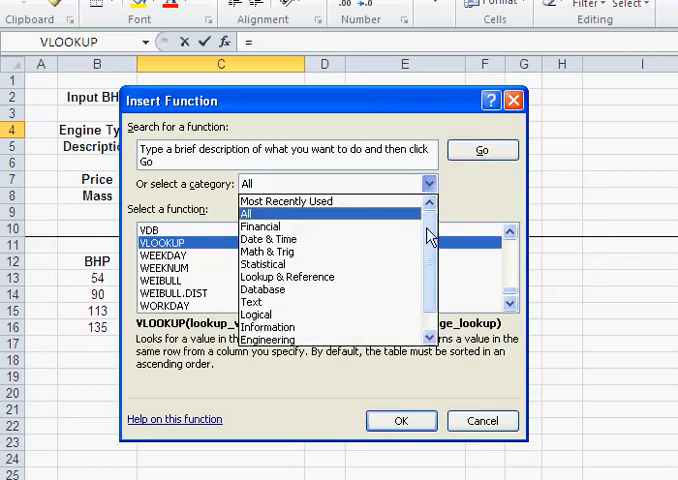
scroll("down", 3)
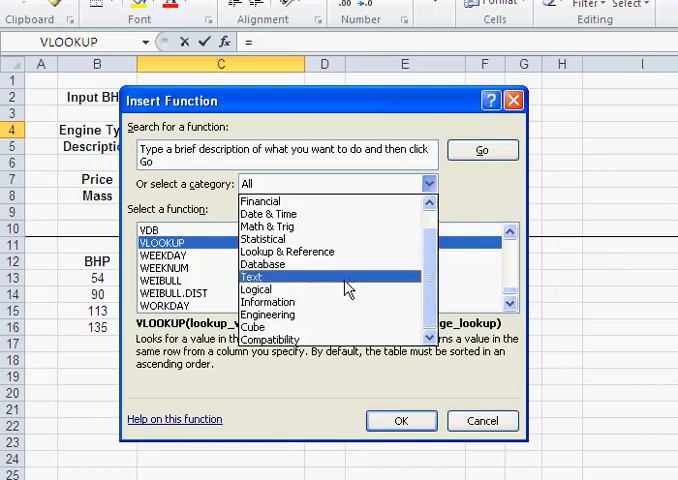
left_click(287, 251)
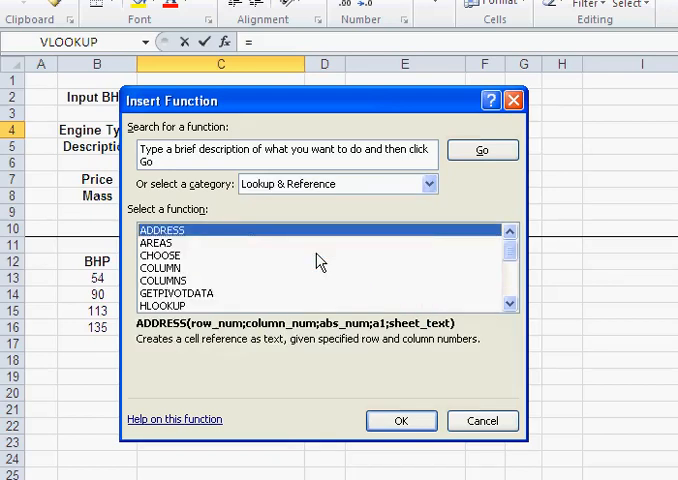
left_click(428, 184)
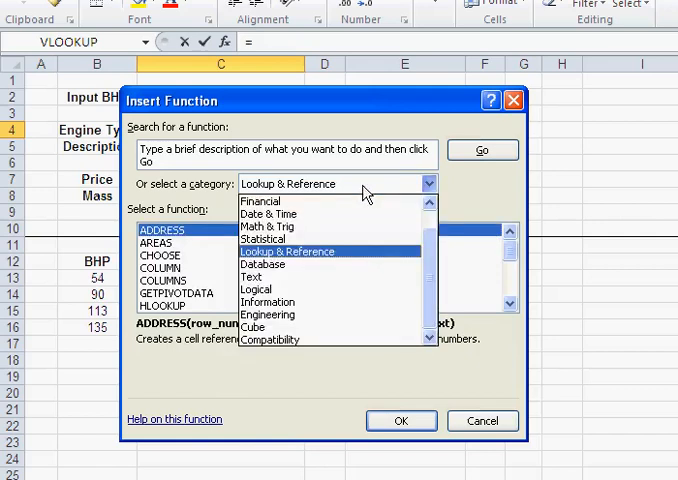
scroll("up", 3)
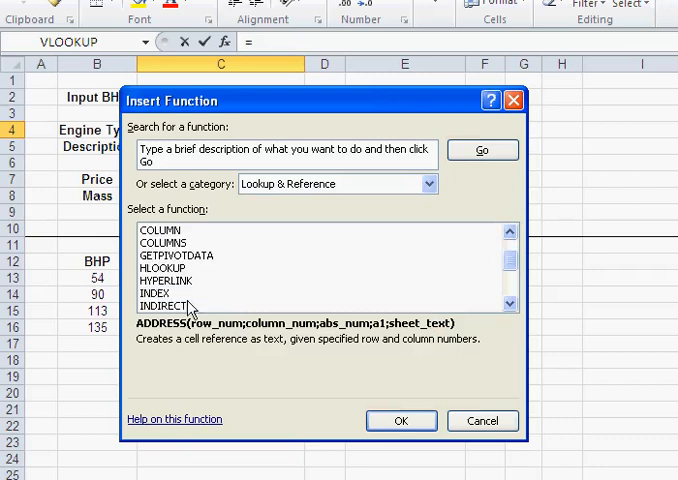
scroll("down", 3)
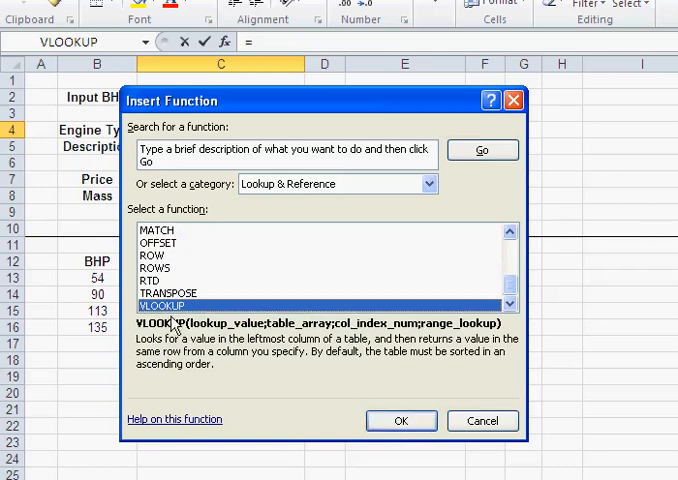
left_click(400, 420)
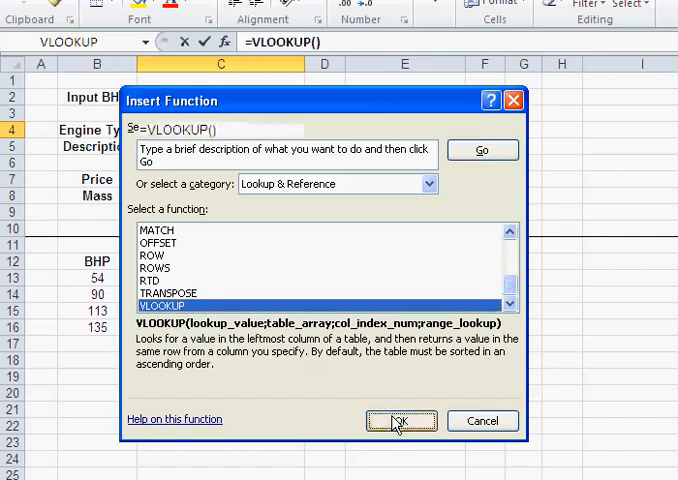
Enter C2 (value 54) as the VLOOKUP Lookup_value argument
left_click(401, 420)
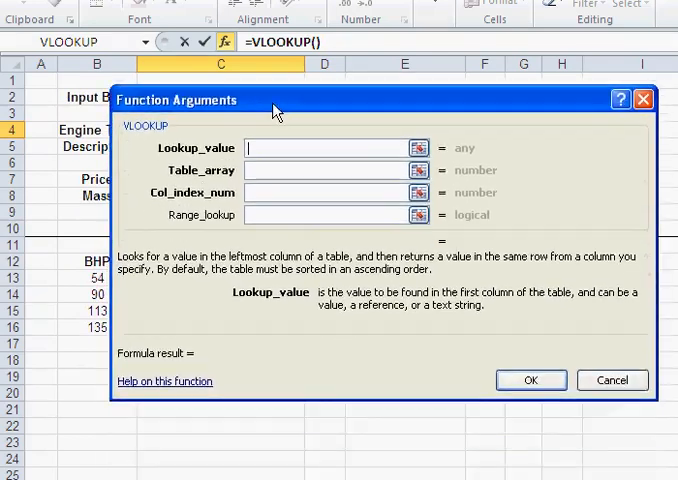
left_click_drag(277, 99, 255, 181)
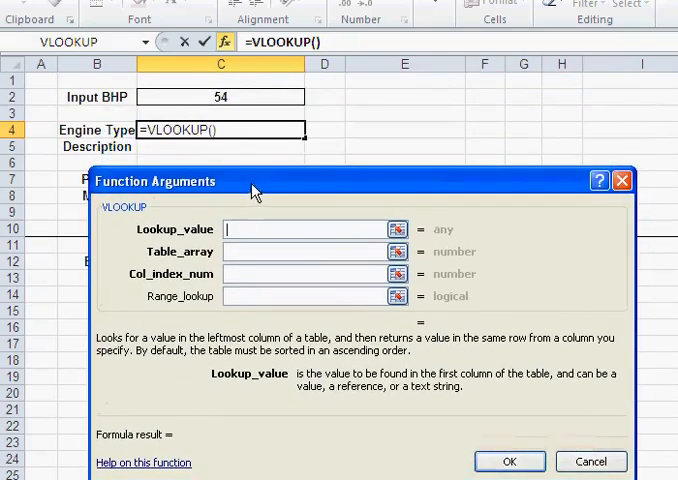
mouse_move(243, 188)
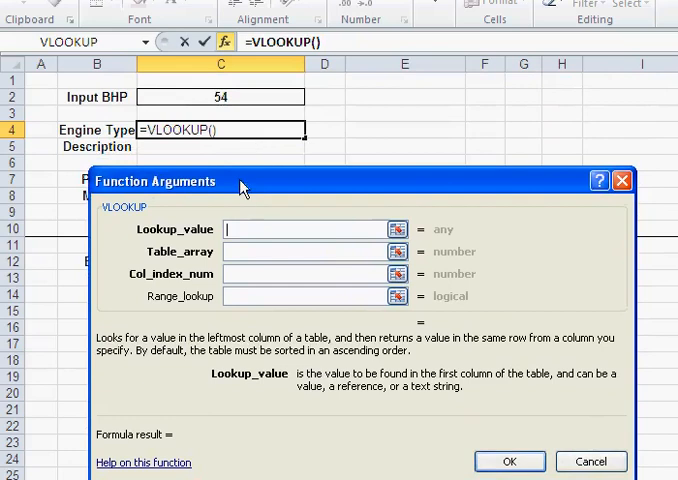
left_click_drag(240, 181, 252, 163)
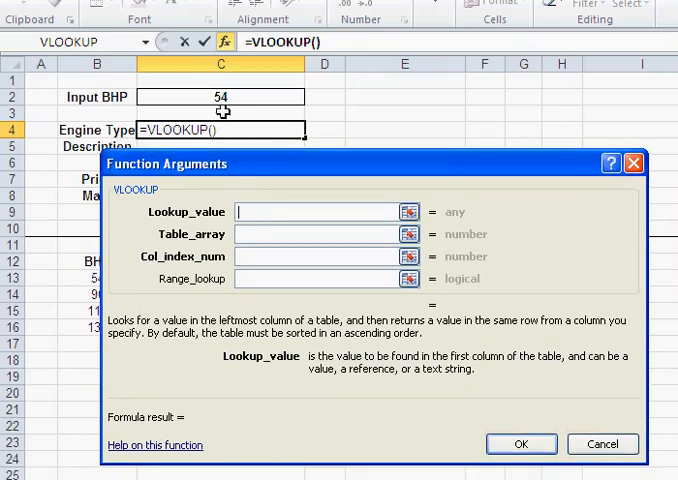
left_click(220, 96)
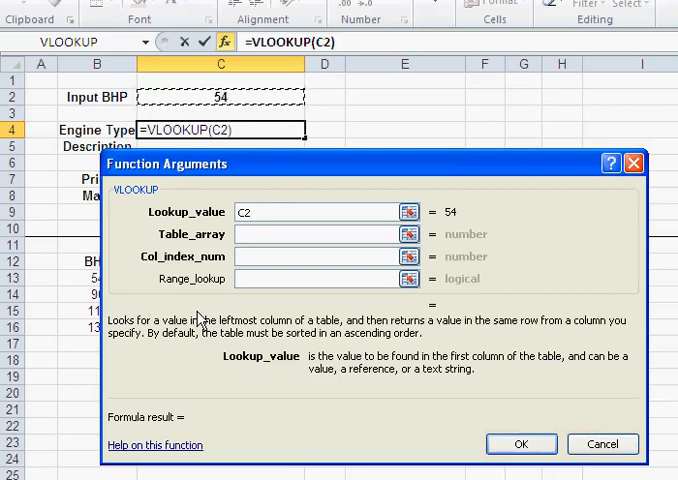
left_click(320, 211)
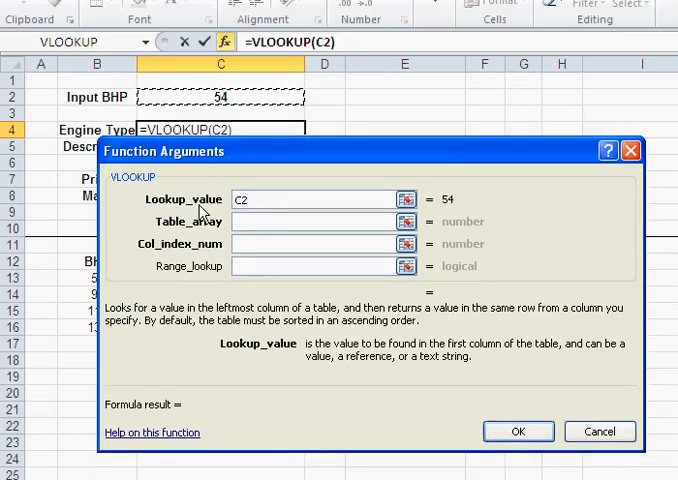
left_click(310, 199)
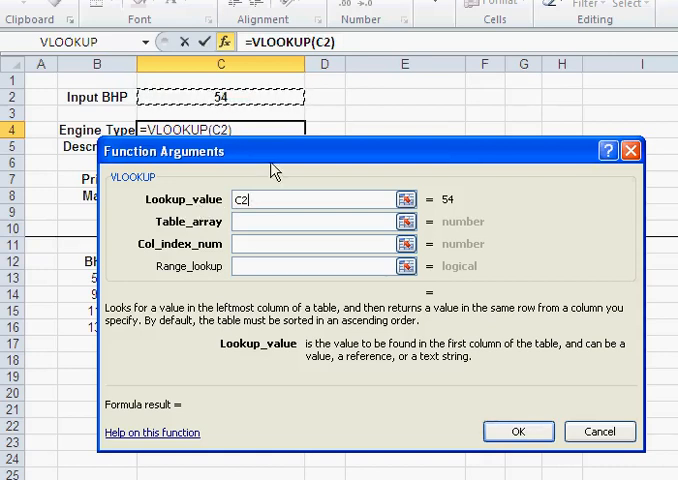
Set the VLOOKUP Table_array to the engine table range B13:F16
left_click_drag(275, 151, 248, 96)
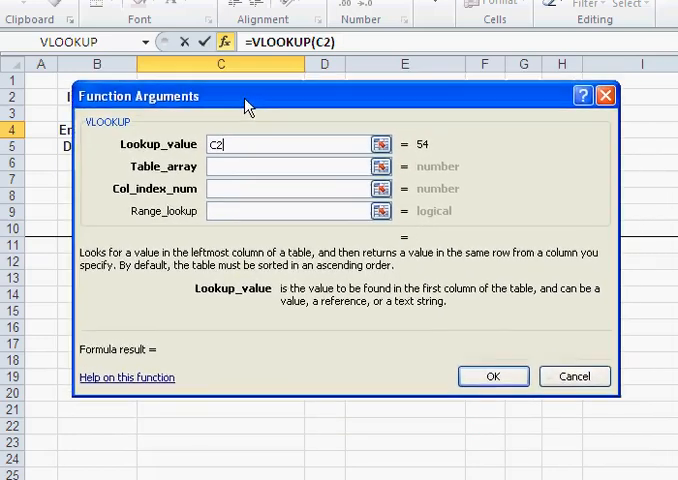
left_click(290, 166)
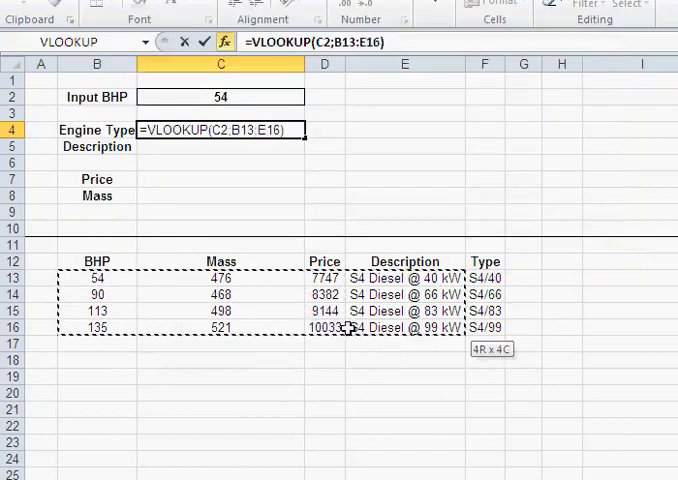
left_click(225, 41)
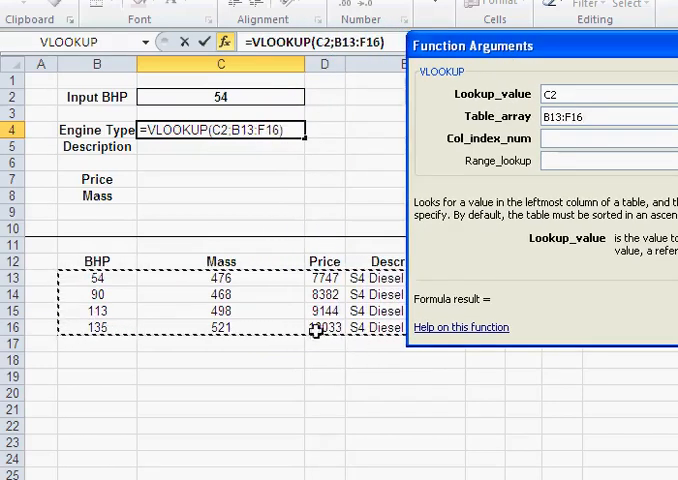
mouse_move(228, 280)
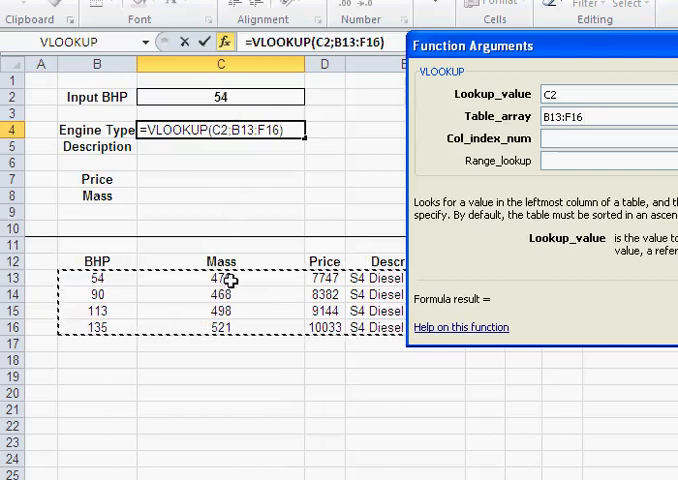
mouse_move(201, 96)
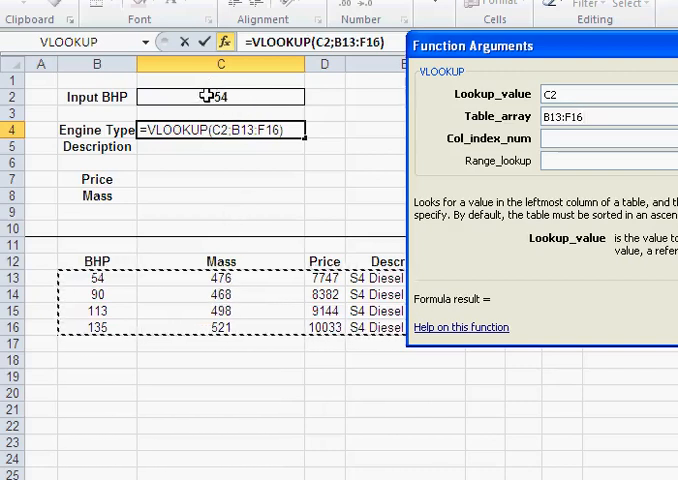
left_click(605, 116)
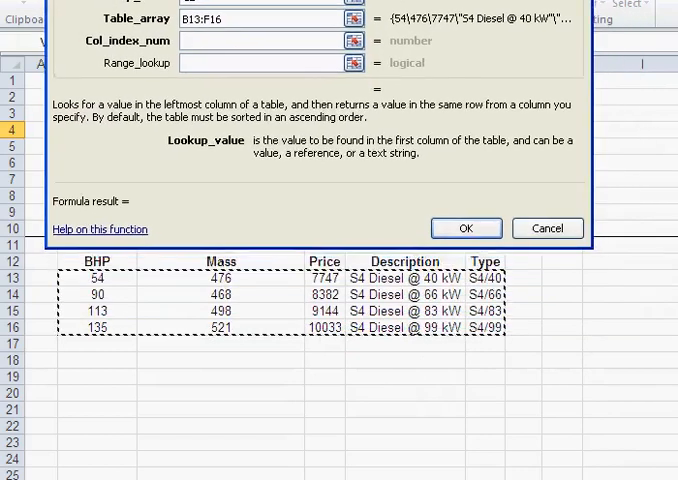
Enter 5 in Col_index_num, then test 2, which returns Mass 476
left_click(265, 40)
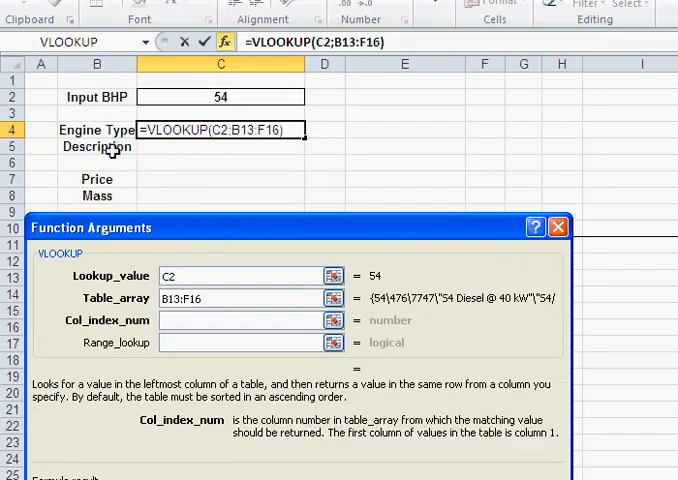
mouse_move(125, 133)
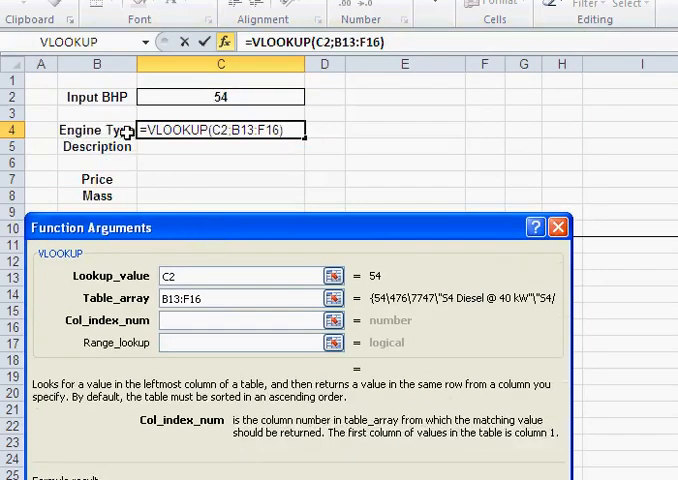
mouse_move(180, 102)
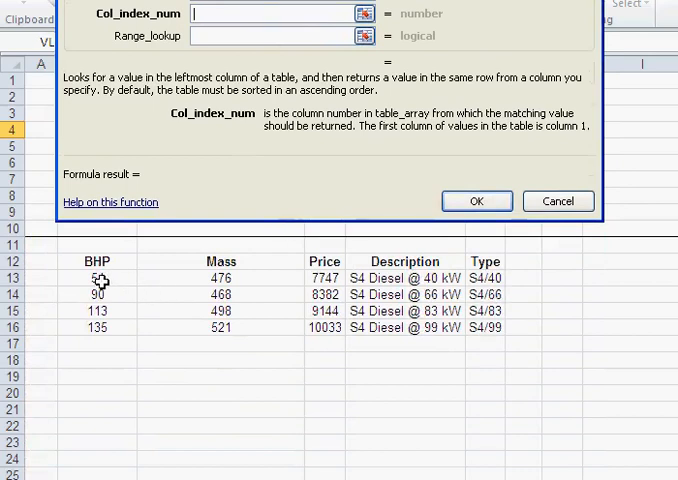
mouse_move(237, 295)
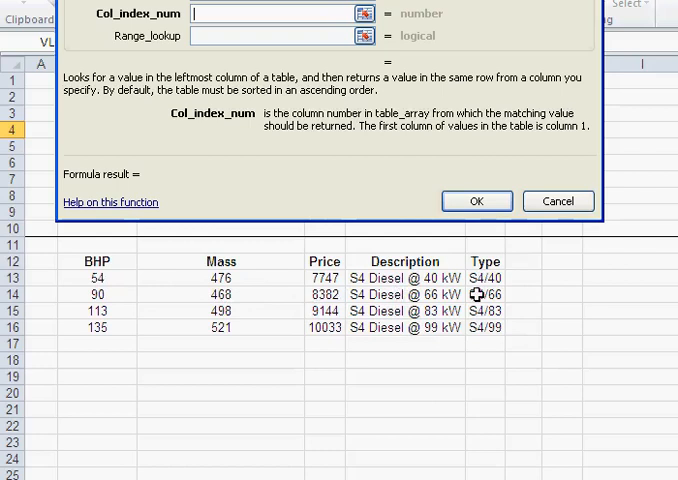
mouse_move(410, 254)
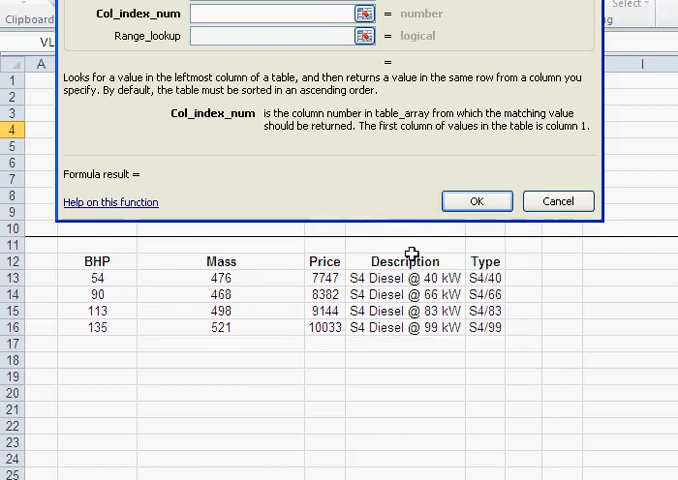
mouse_move(485, 296)
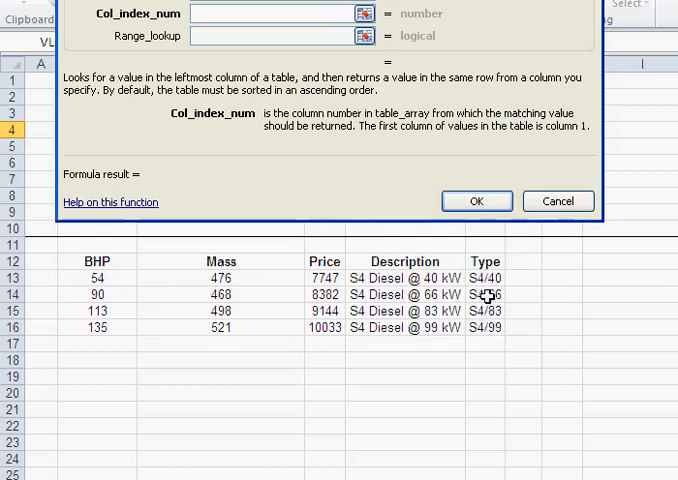
type("5")
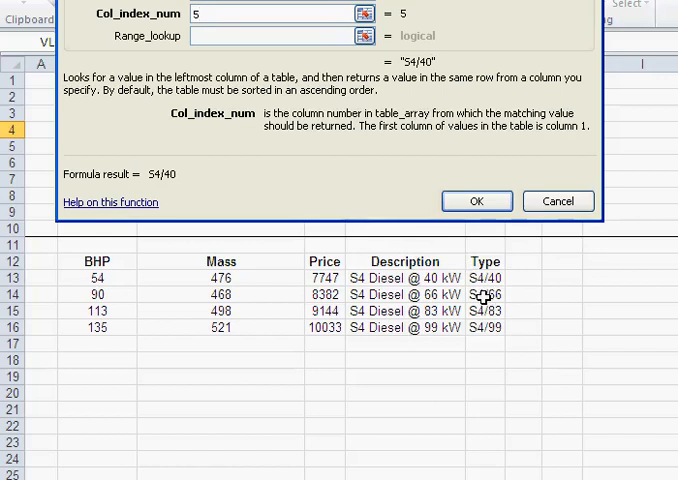
mouse_move(475, 270)
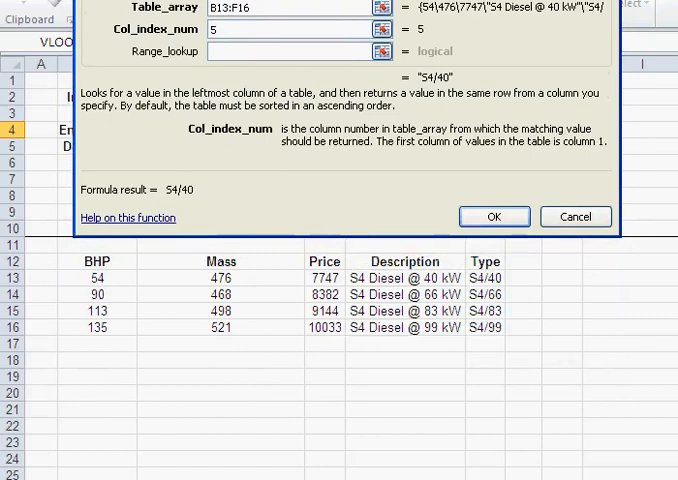
mouse_move(212, 313)
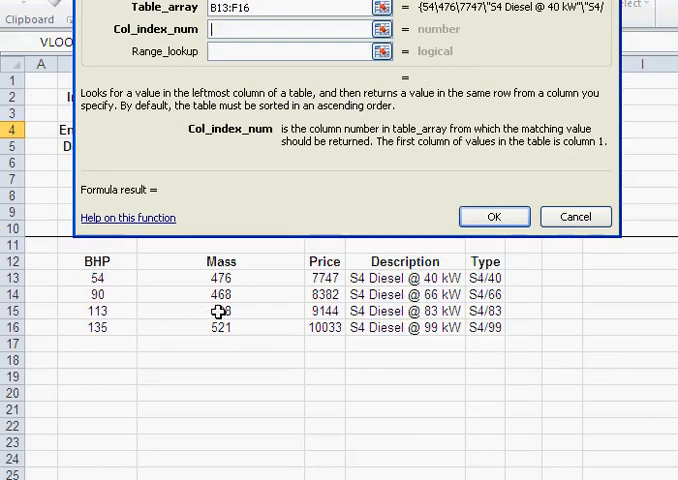
type("2")
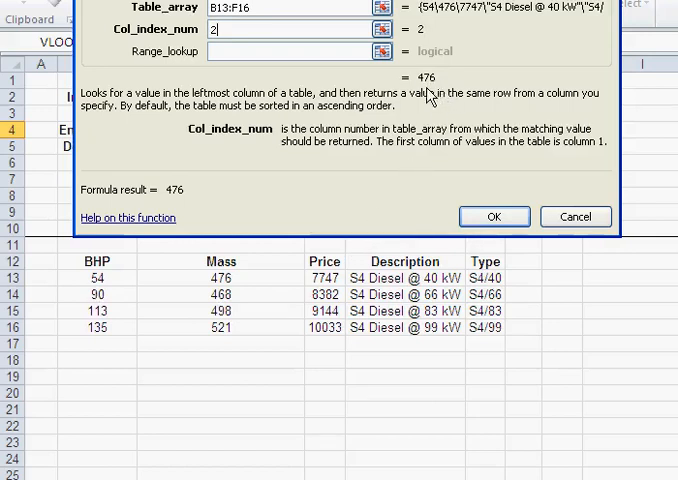
mouse_move(298, 190)
type("5")
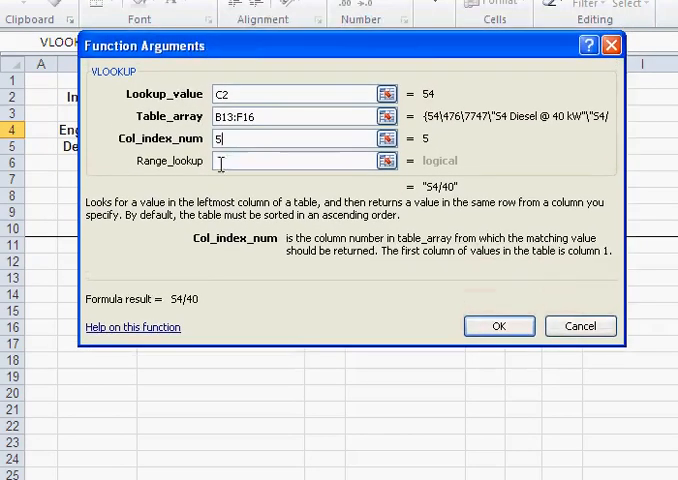
Set Range_lookup to FALSE for an exact match, correcting misspellings and a brief TRUE
left_click(302, 160)
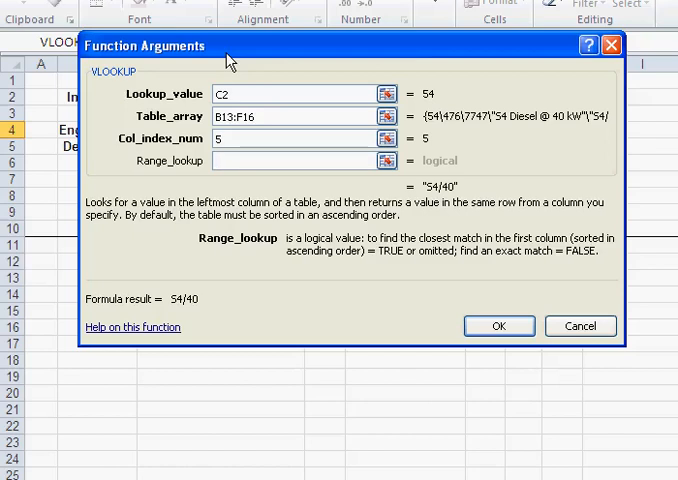
type("flase")
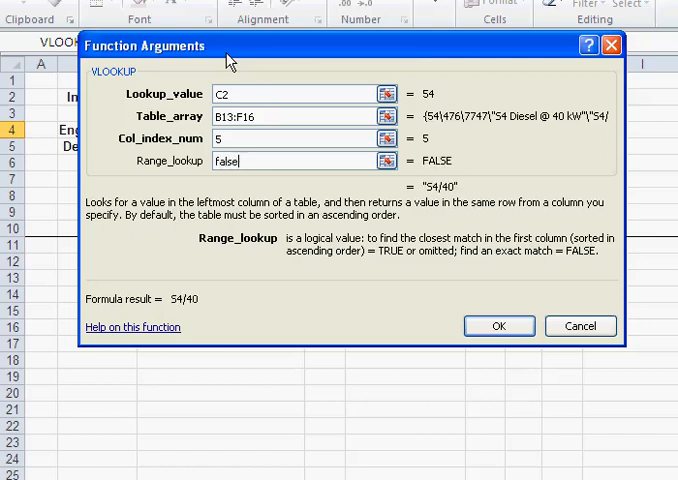
left_click(300, 138)
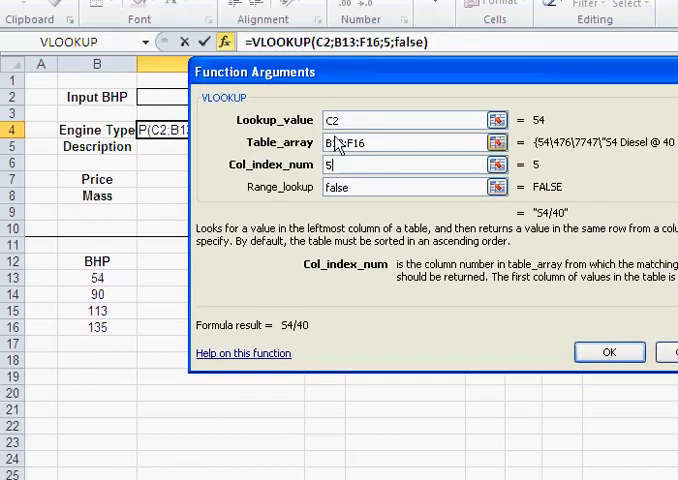
left_click(410, 187)
type("tr")
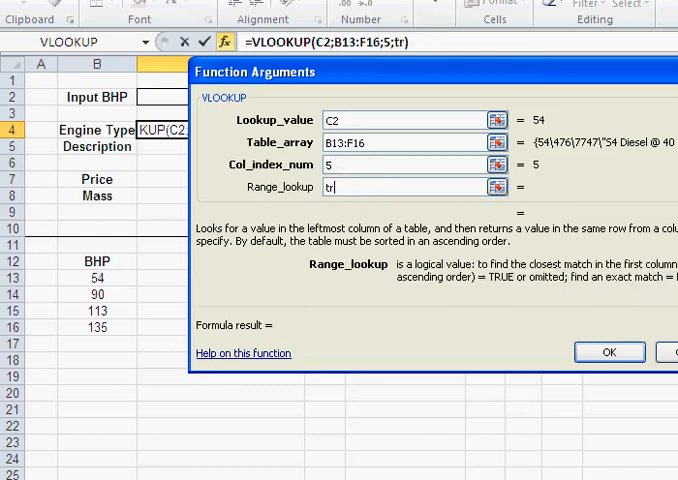
type("ue")
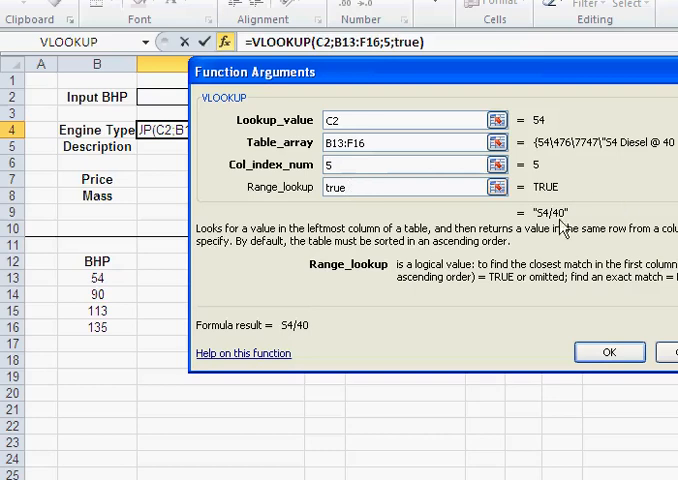
key("Backspace")
type("f")
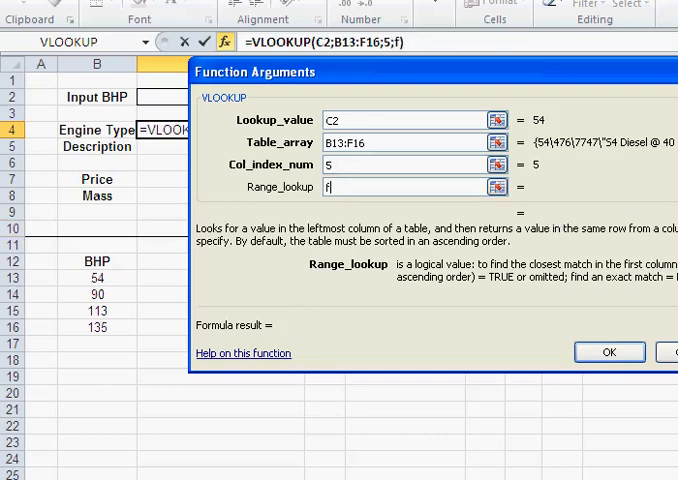
type("las")
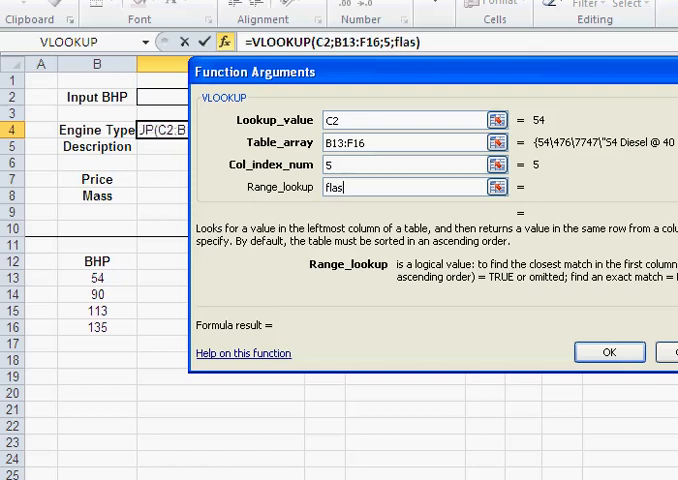
key("Backspace")
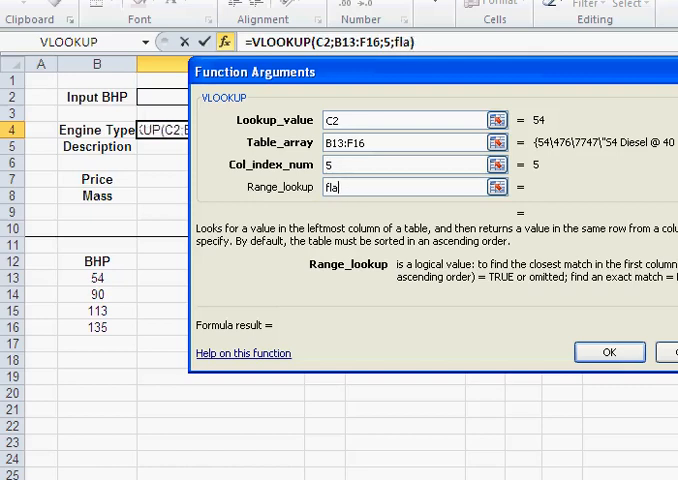
type("se")
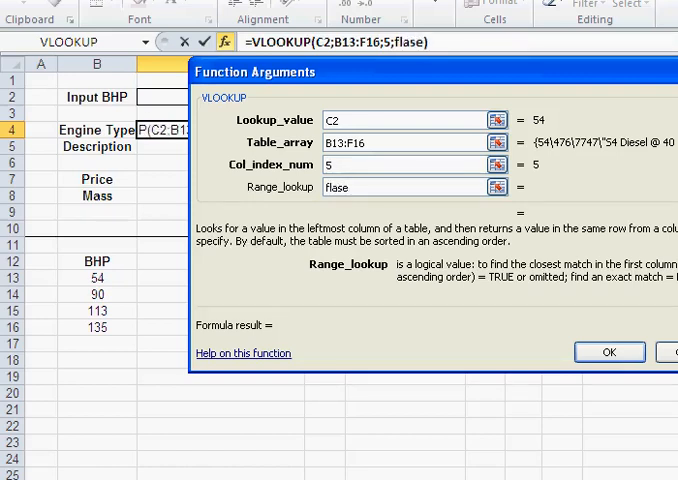
key("BackSpace")
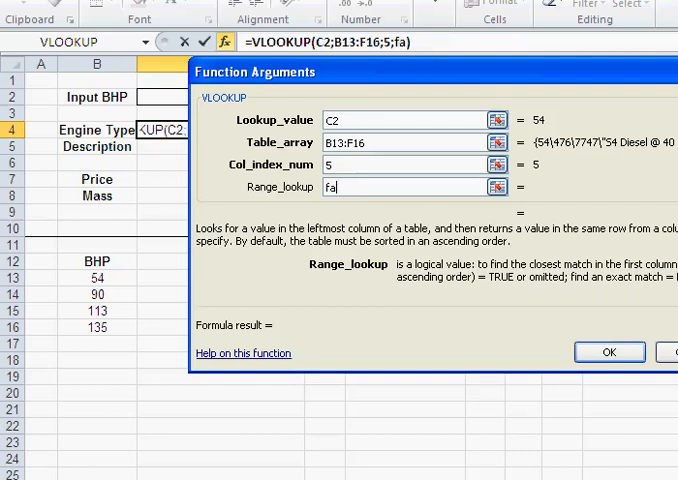
type("lse")
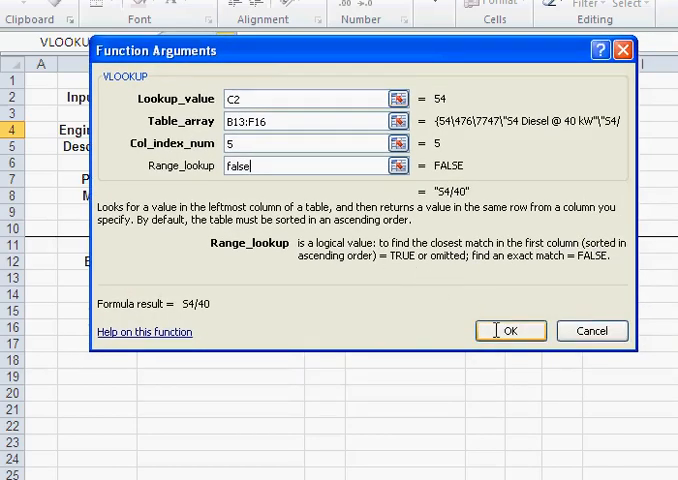
Commit the Engine Type formula and enter 90 as the Input BHP
left_click(510, 330)
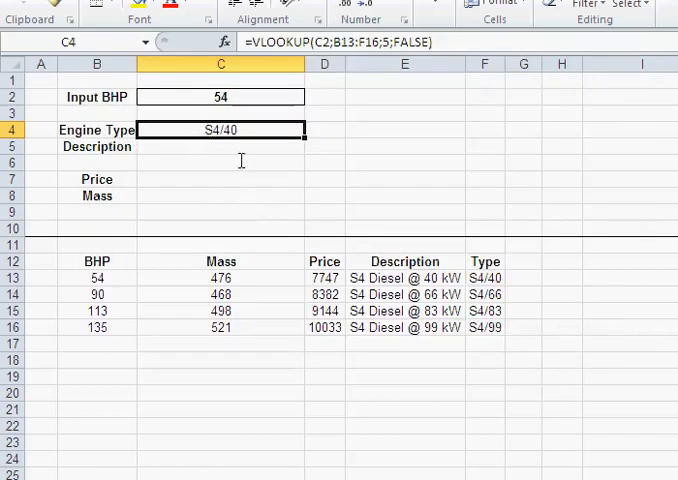
left_click(485, 278)
type("90")
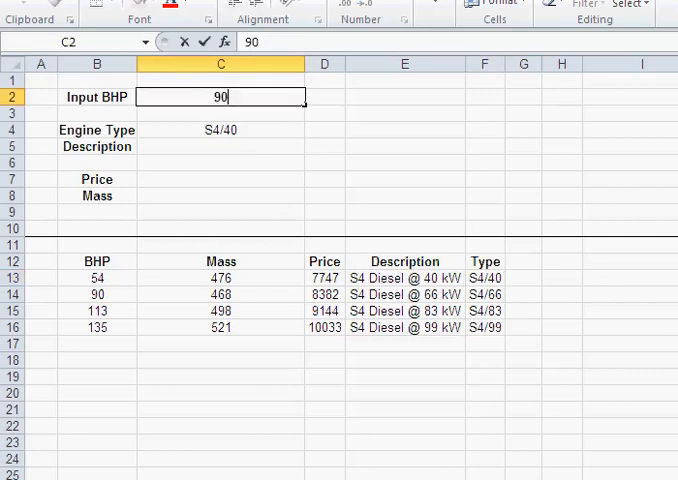
key("Return")
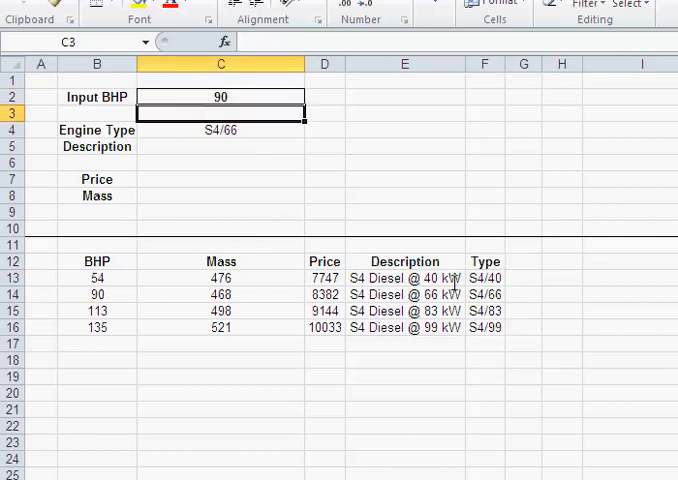
Change Input BHP to 113 and check Engine Type shows S4/83
left_click(220, 96)
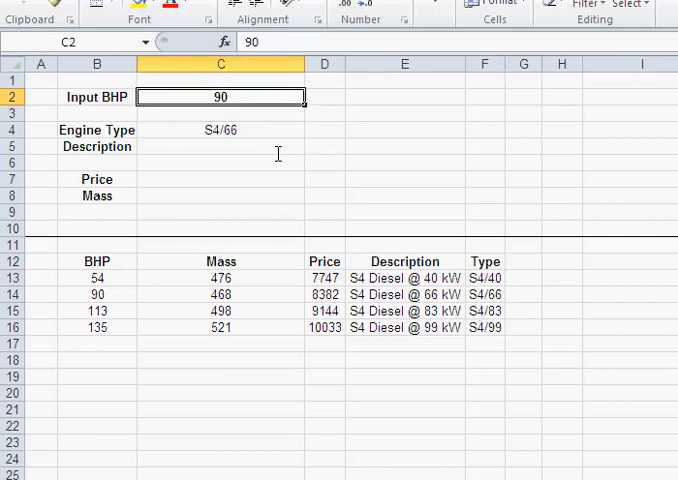
type("113")
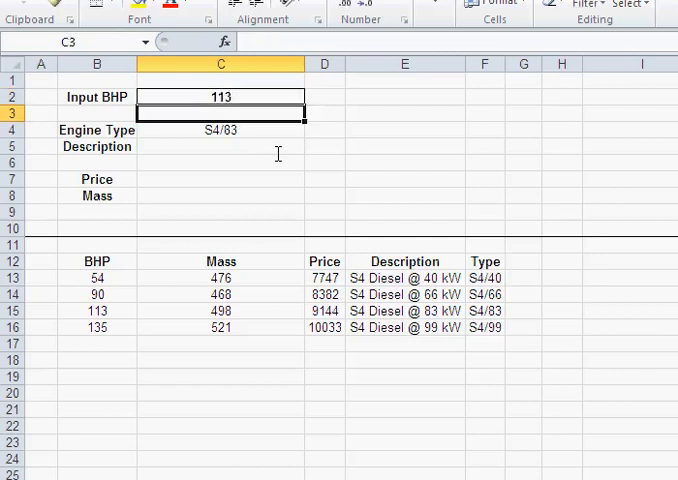
left_click(220, 146)
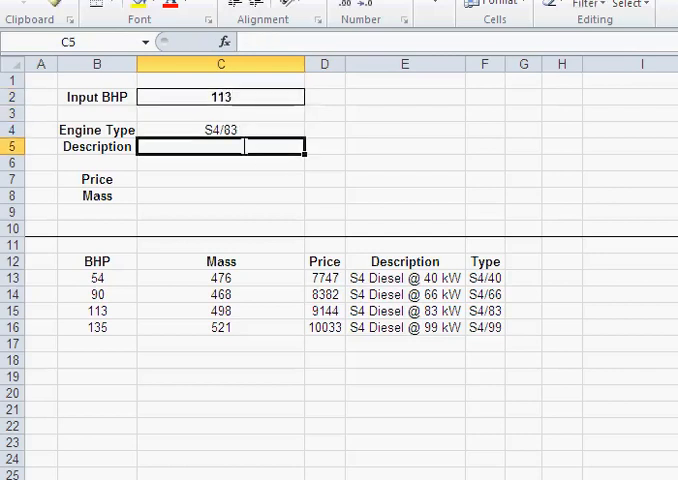
left_click(220, 130)
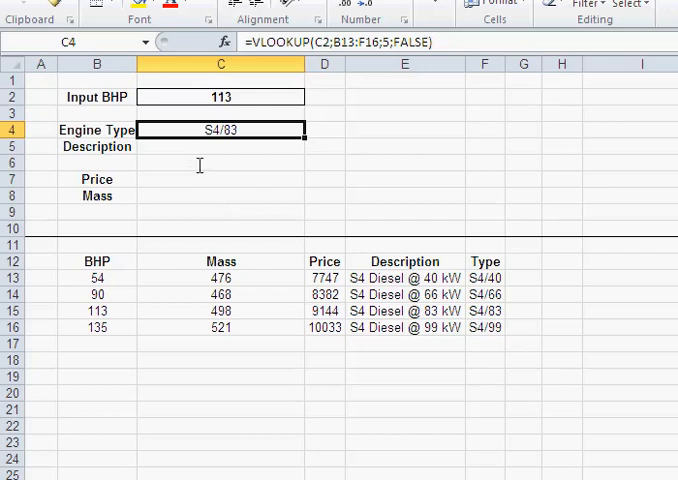
Give C5 a VLOOKUP of C2 in B13:F16, column 4, FALSE
left_click(220, 146)
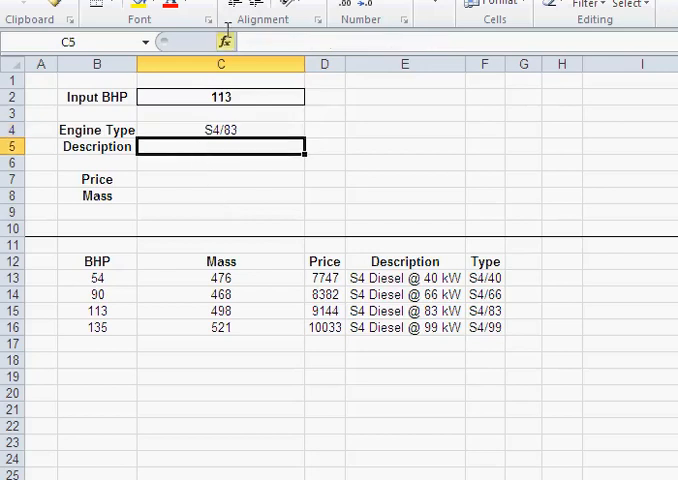
left_click(224, 41)
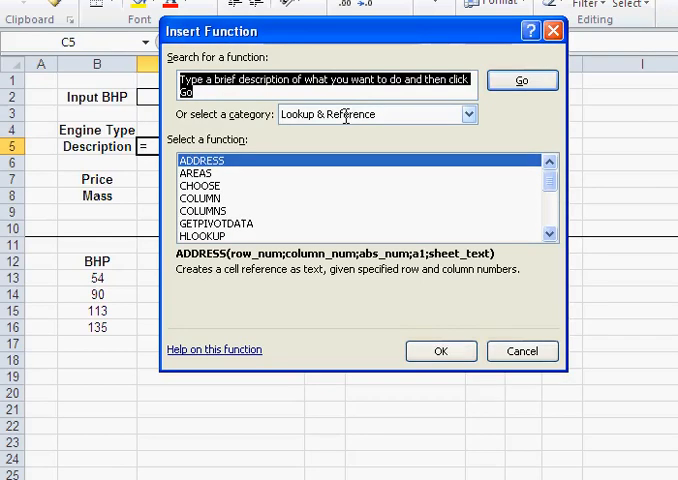
left_click(468, 114)
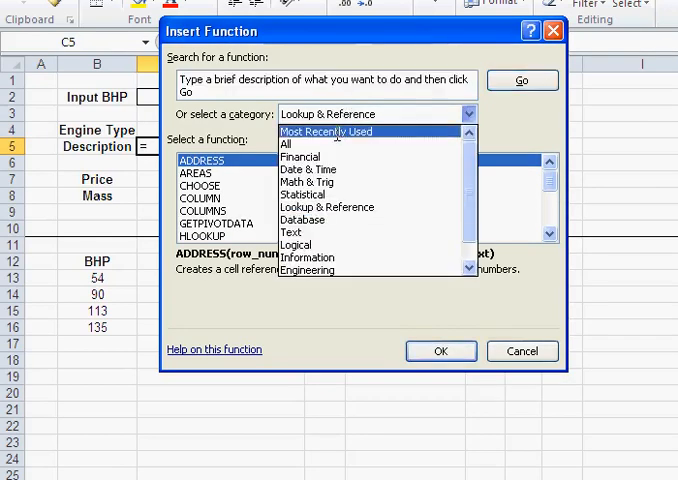
left_click(328, 131)
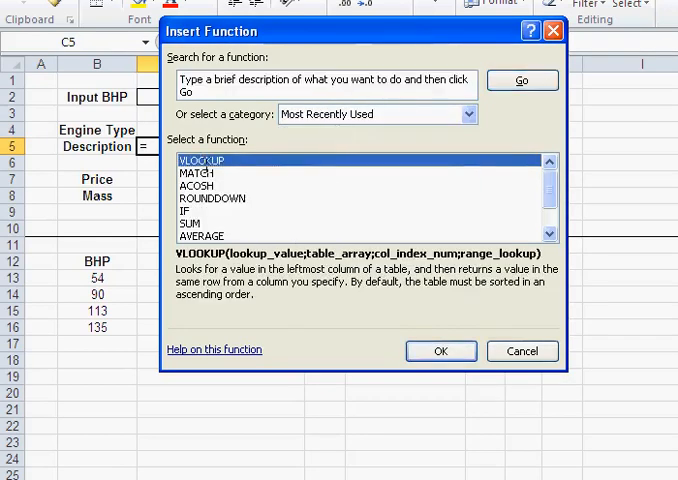
left_click(440, 350)
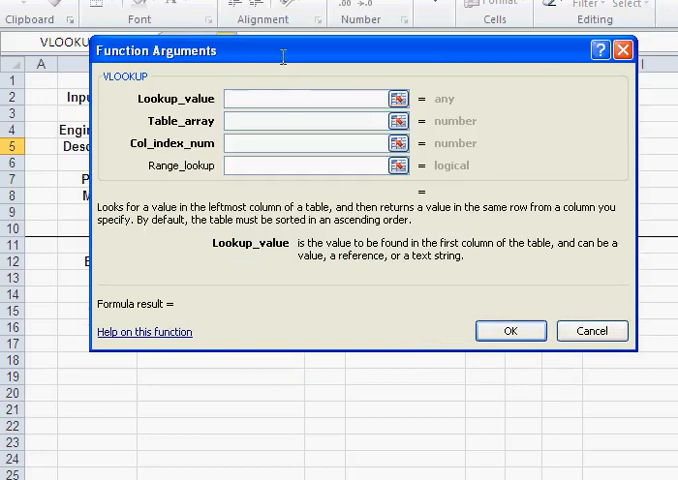
left_click_drag(280, 51, 478, 103)
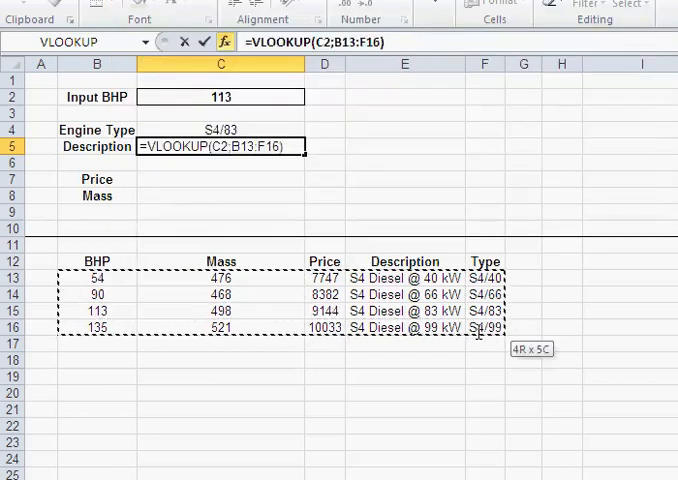
left_click(223, 42)
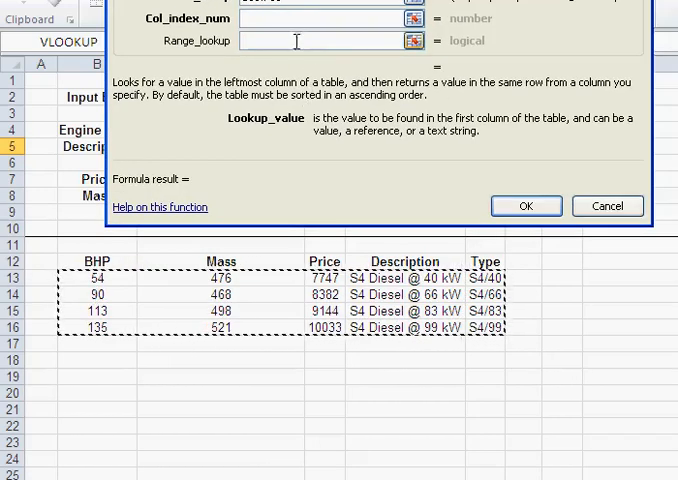
type("4")
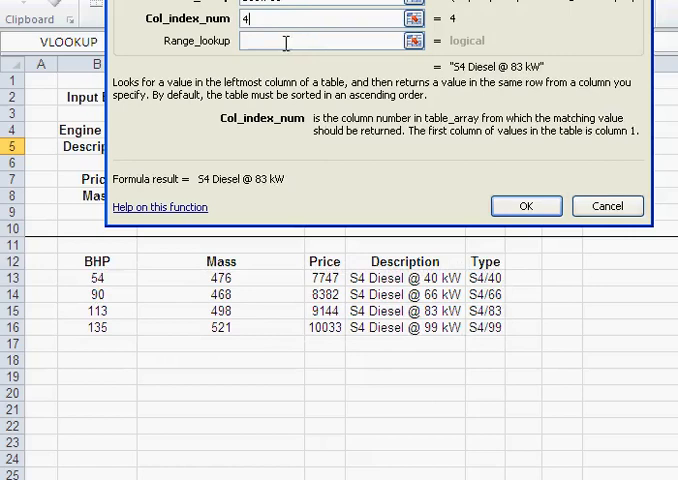
left_click(330, 41)
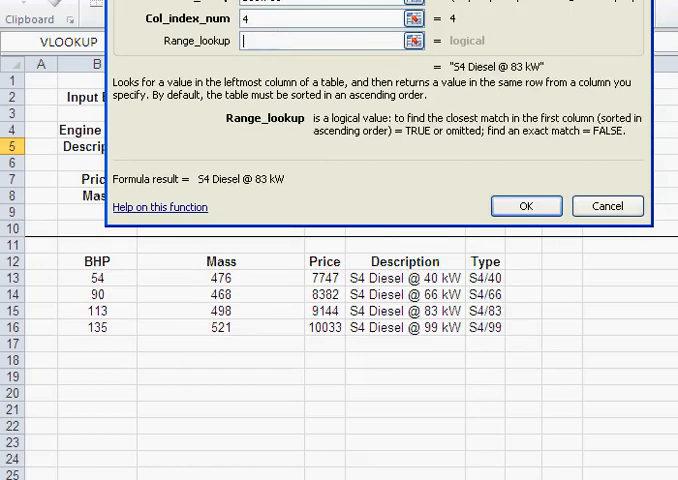
type("f")
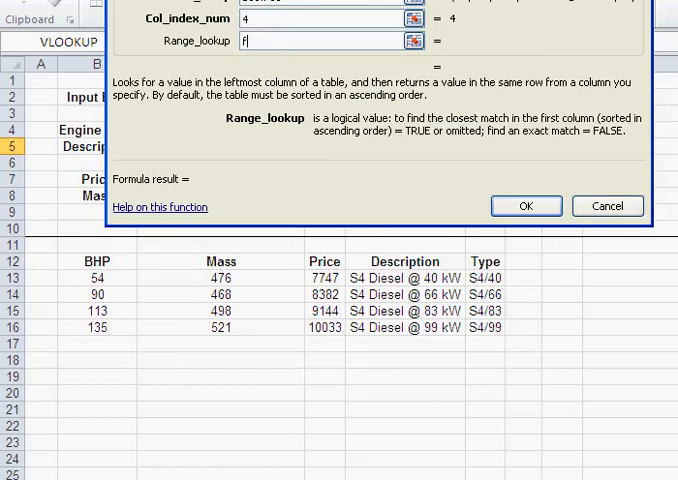
type("alse")
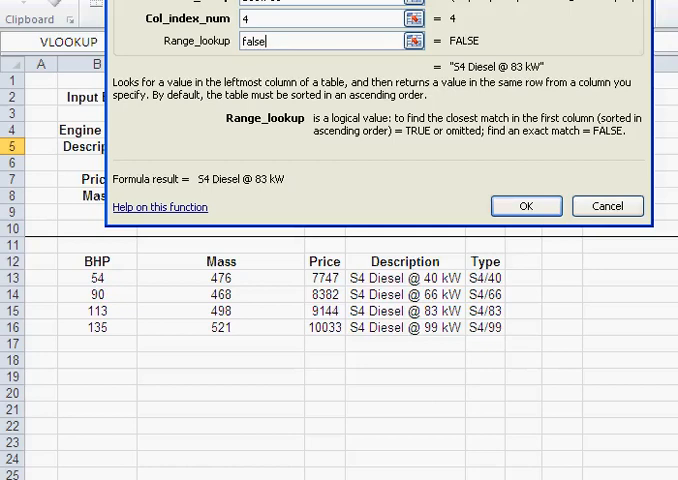
left_click(525, 206)
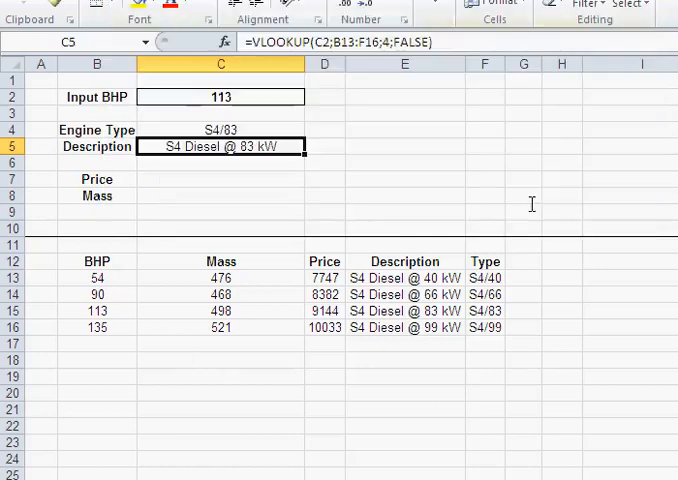
mouse_move(212, 182)
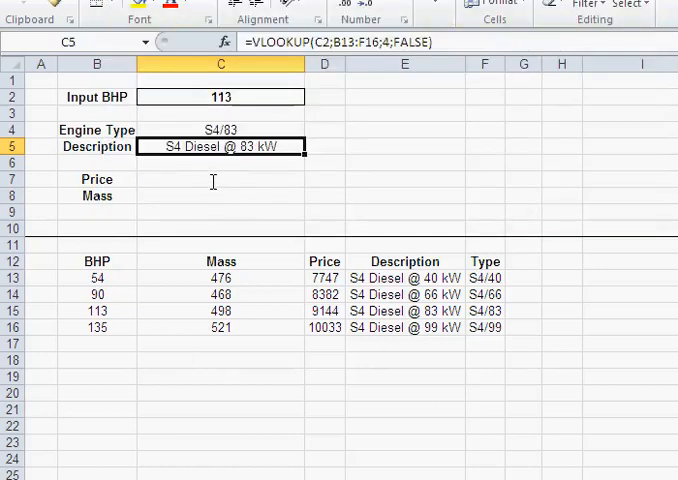
Copy the Description cell's VLOOKUP formula text for reuse in Price
left_click(220, 179)
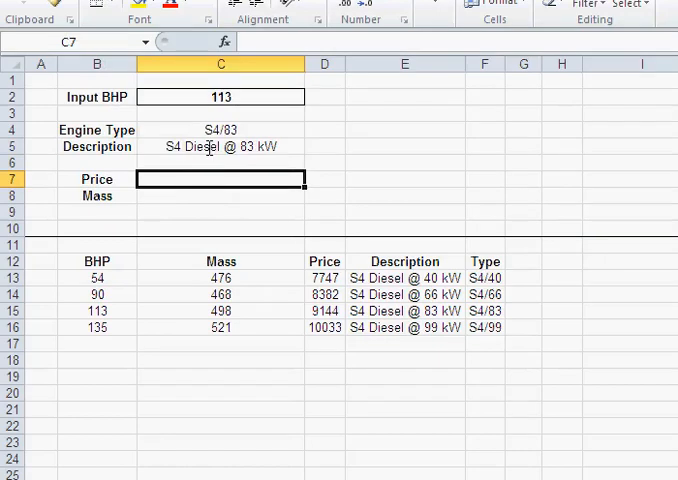
left_click(220, 146)
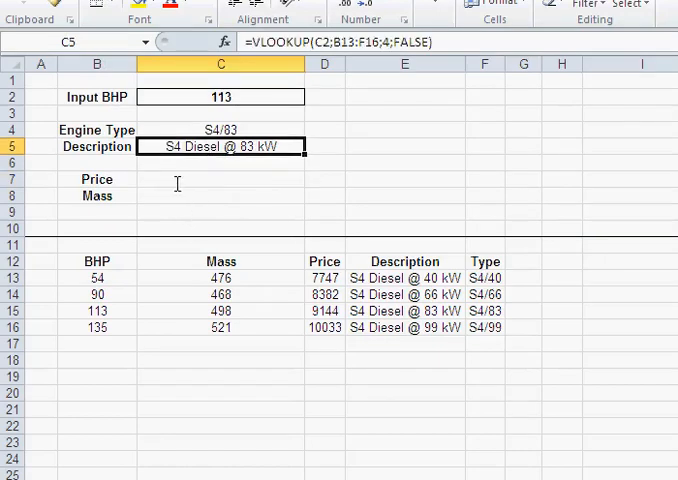
double_click(220, 146)
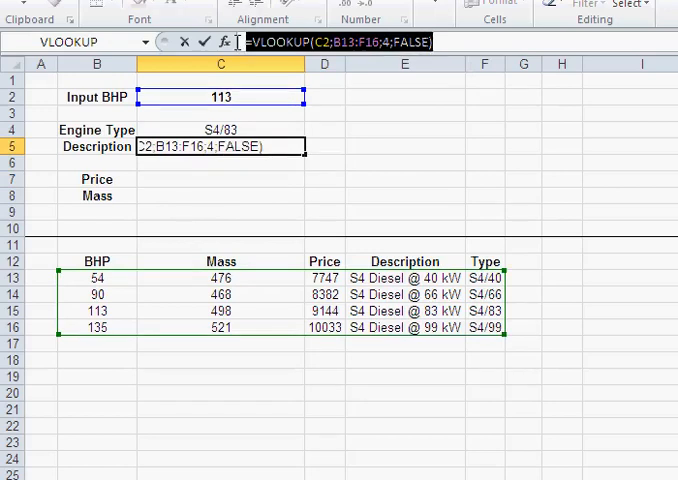
key("Return")
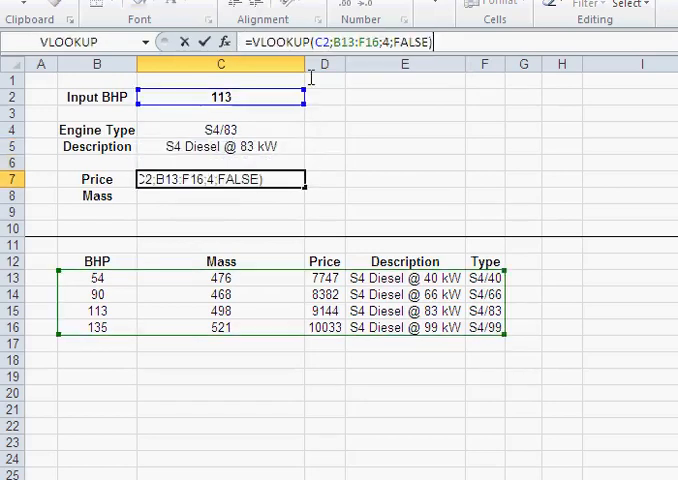
mouse_move(286, 128)
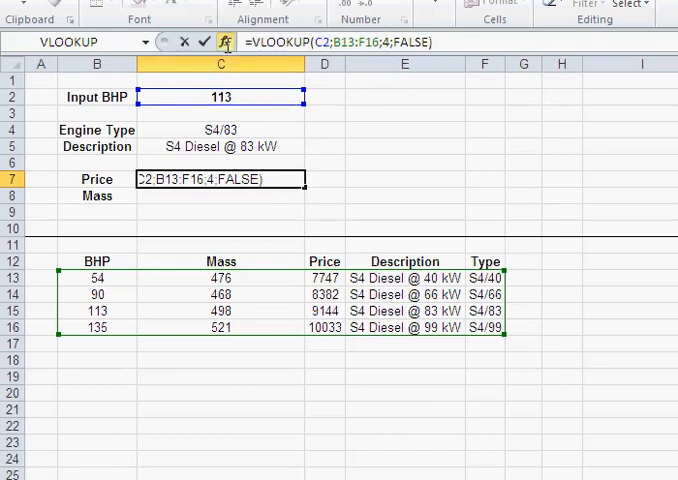
Change the Price lookup's column index to 3, returning 9144
left_click(224, 42)
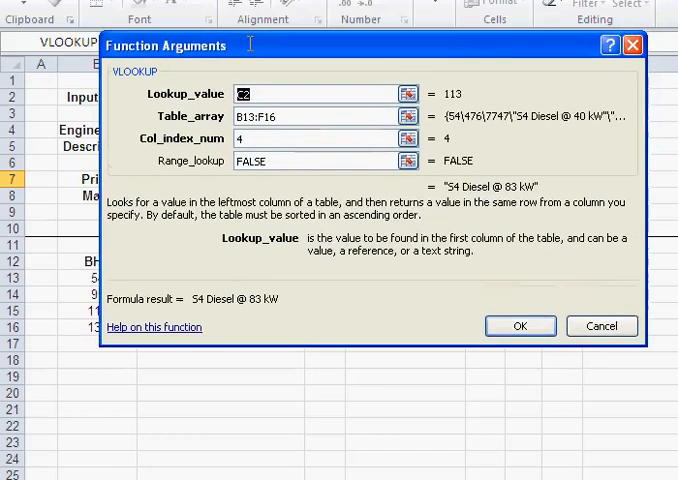
left_click(320, 138)
type("3")
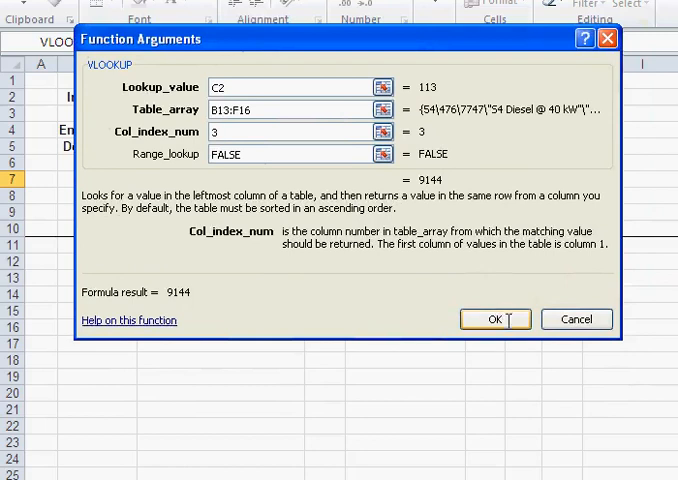
left_click(494, 319)
type("=VLOOKUP(C2;B13:F16;4;FALSE)")
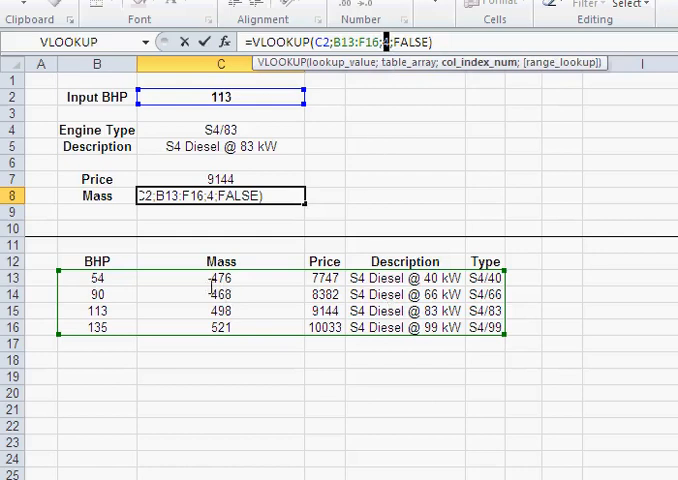
Change the Mass formula's column number so C8 returns the mass (521)
type("135")
key("Return")
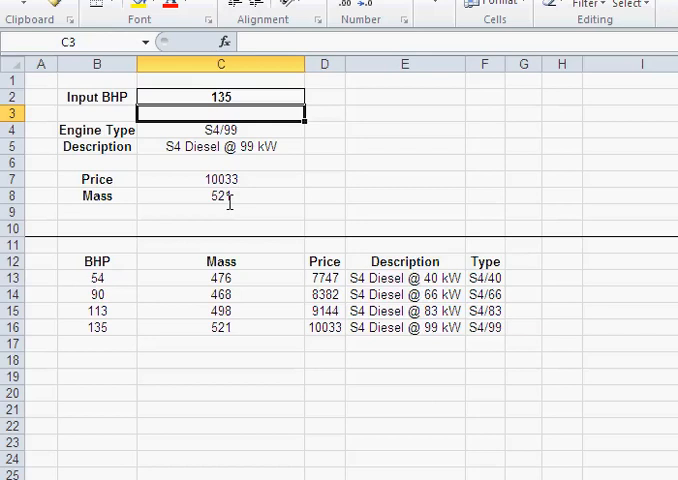
Select the Input BHP cell C2 to try 135 and then 95 BHP
left_click(220, 96)
type("95")
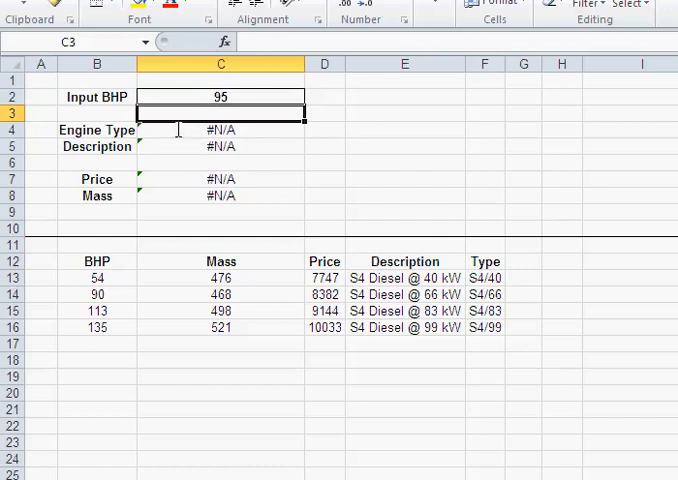
mouse_move(169, 200)
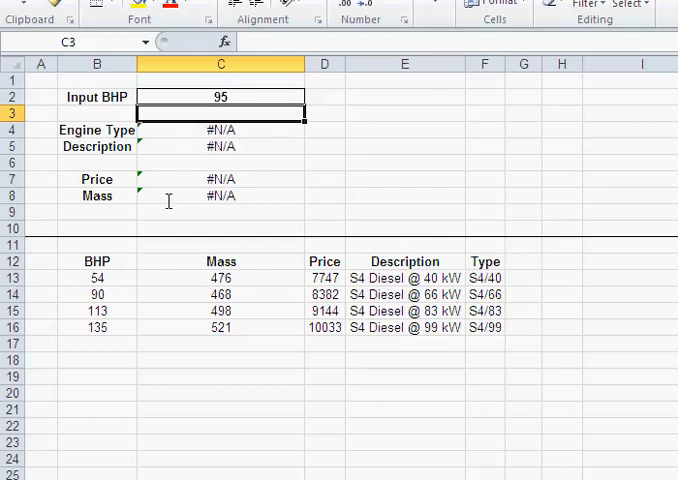
mouse_move(156, 132)
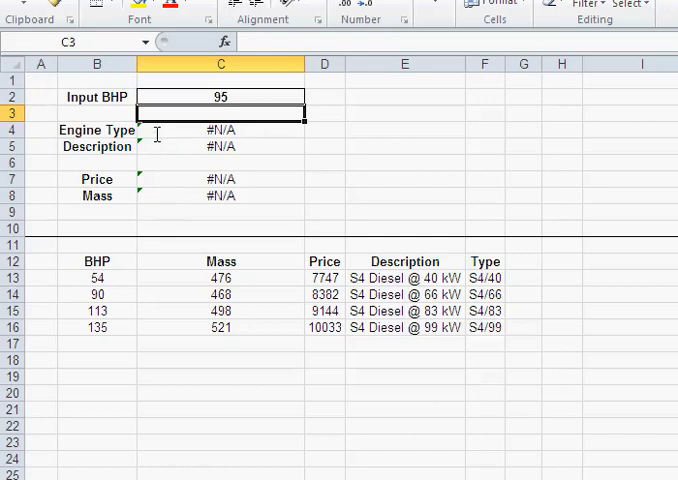